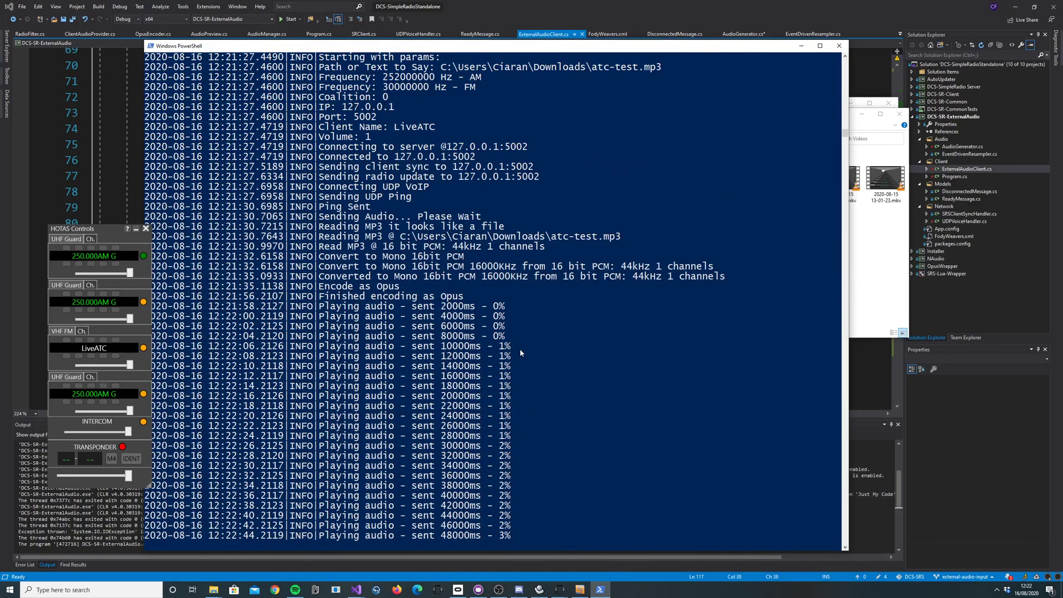
Scroll the console to review the launch command, then back down to follow the atc-test.mp3 playback log
scroll(down, 3)
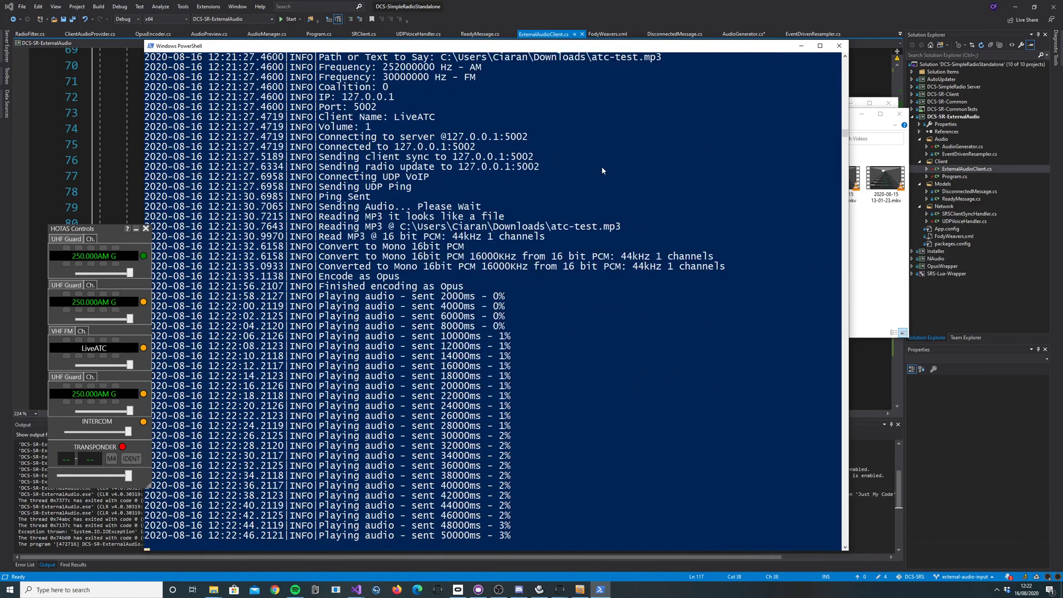
scroll(up, 3)
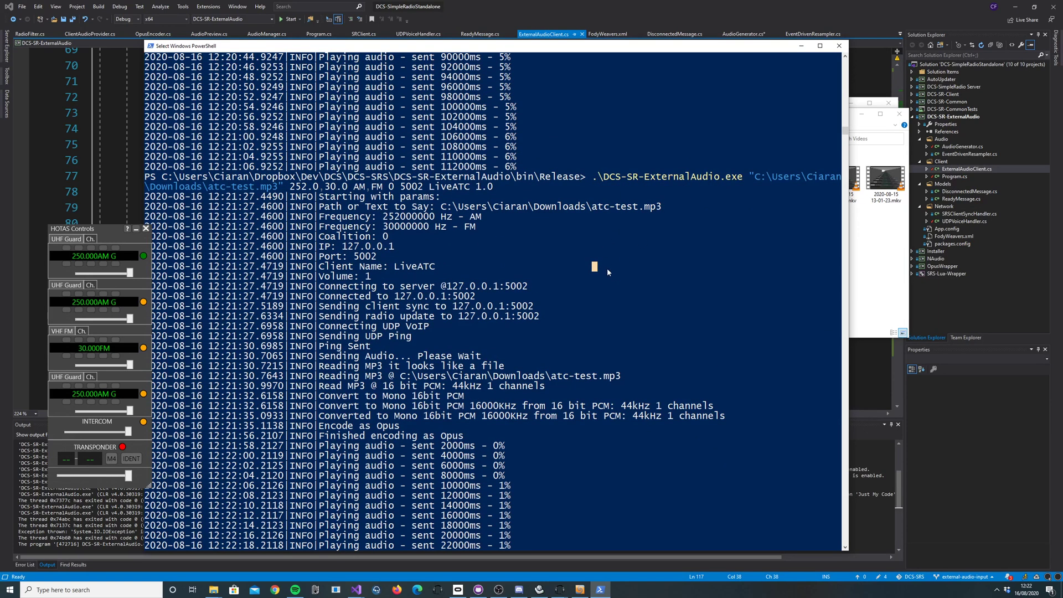
scroll(down, 3)
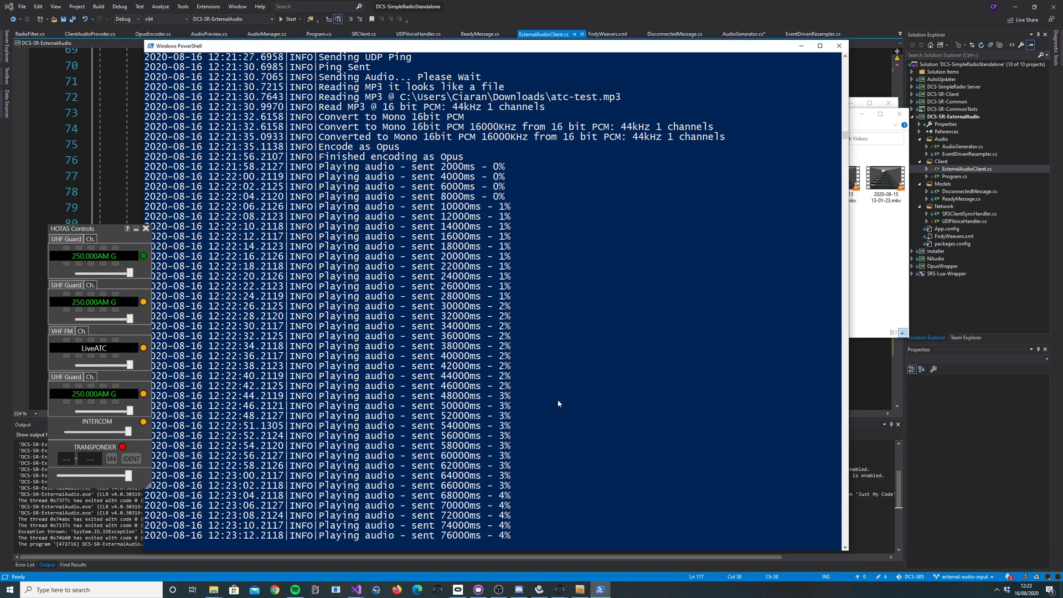
Scroll down to follow the MP3 streaming log as progress passes 5% sent
scroll(down, 3)
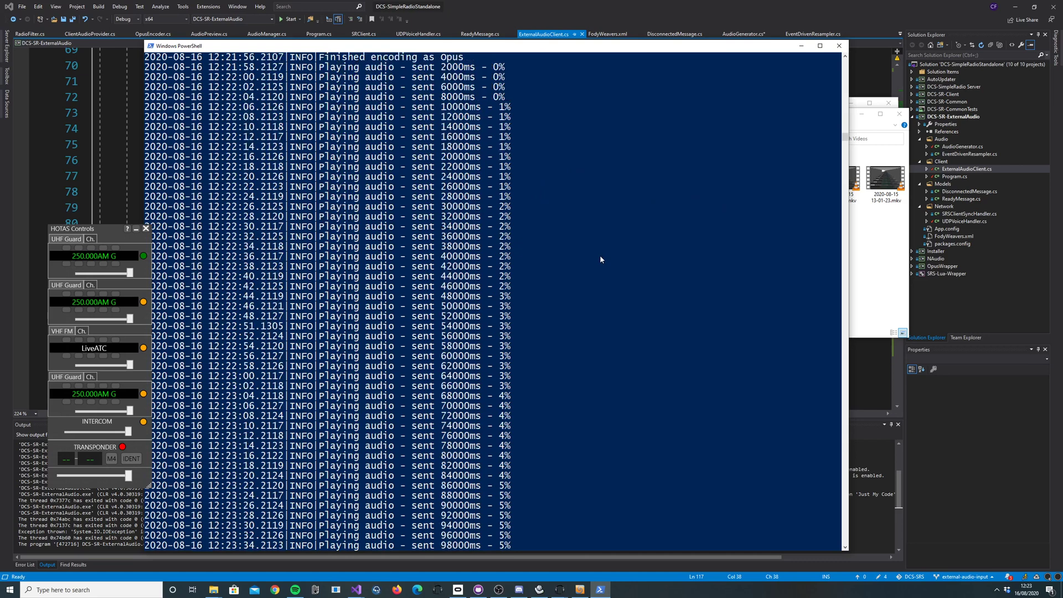
scroll(down, 3)
text(.\DCS-SR-ExternalAudio.exe "Hello world from SRS" 252.0,30.0 AM,FM 0 5002 LiveATC 1.0)
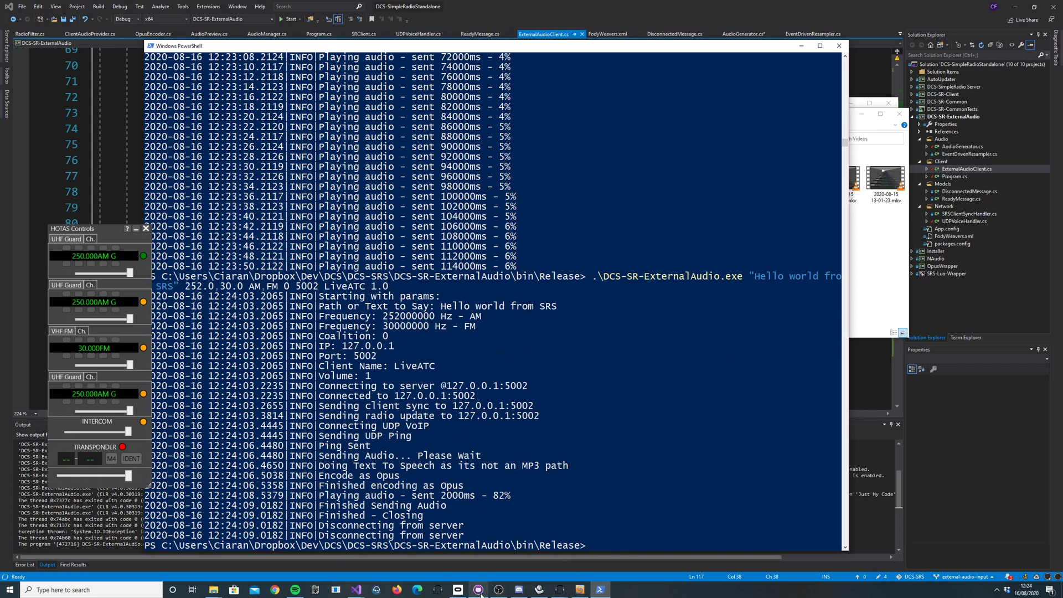
mouse_move(498, 588)
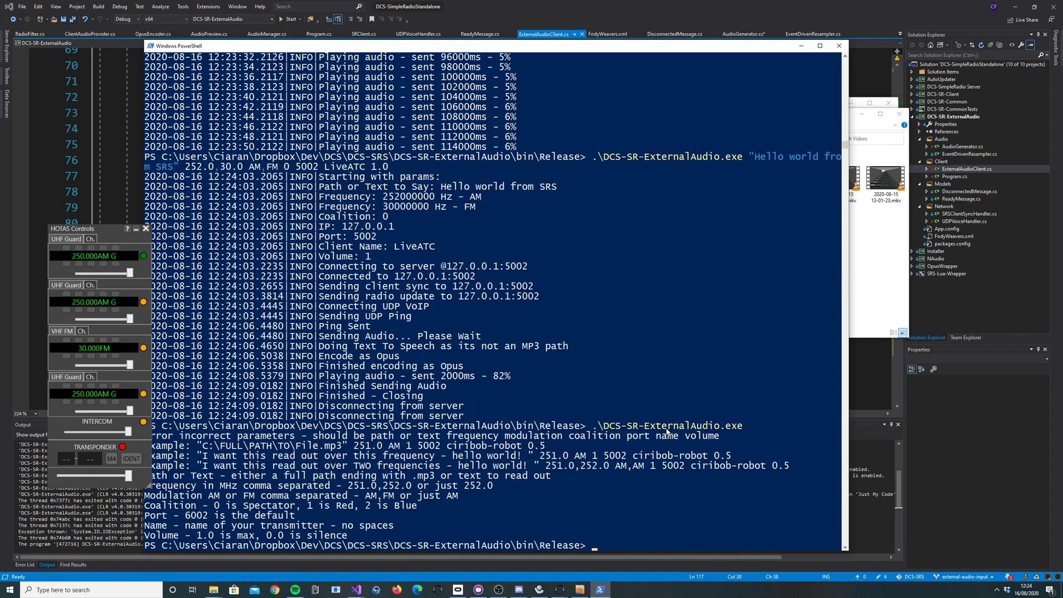
Run .\DCS-SR-ExternalAudio.exe with no arguments to print its parameter usage help
text(.\DCS-SR-ExternalAudio.exe "Hello world from SRS" 252.0,30.0 AM,FM 0 5002 LiveATC 1.0)
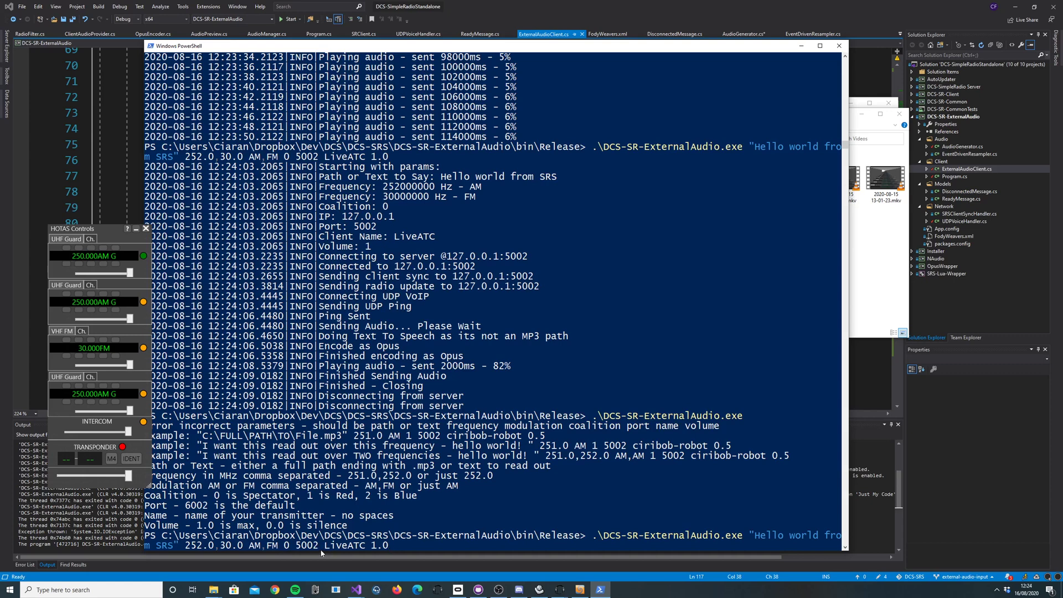
Rerun the recalled 'Hello world from SRS' command so it reconnects to the local server on port 5002
double_click(345, 545)
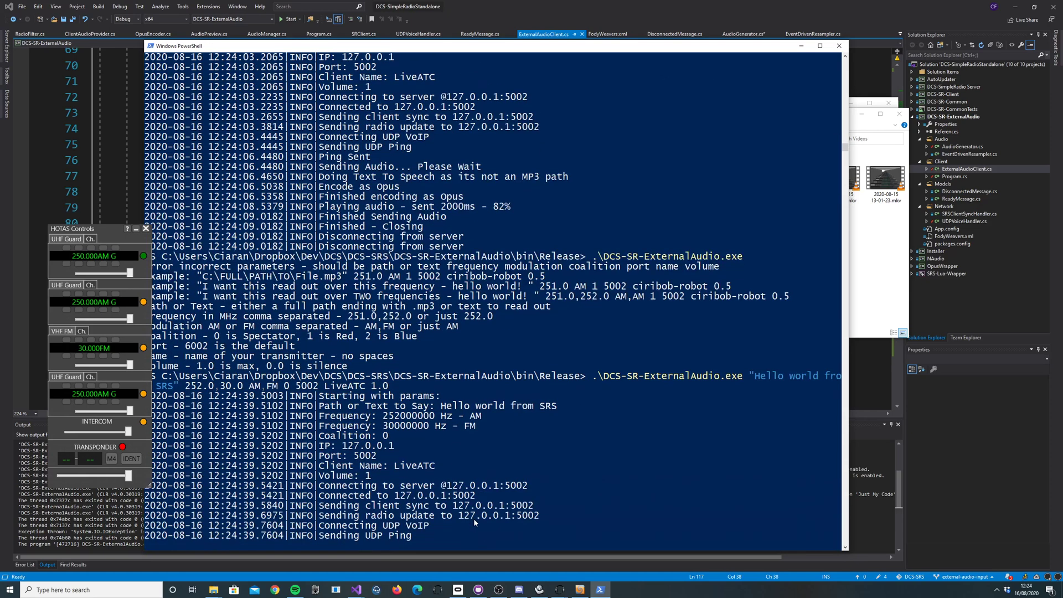
mouse_move(498, 589)
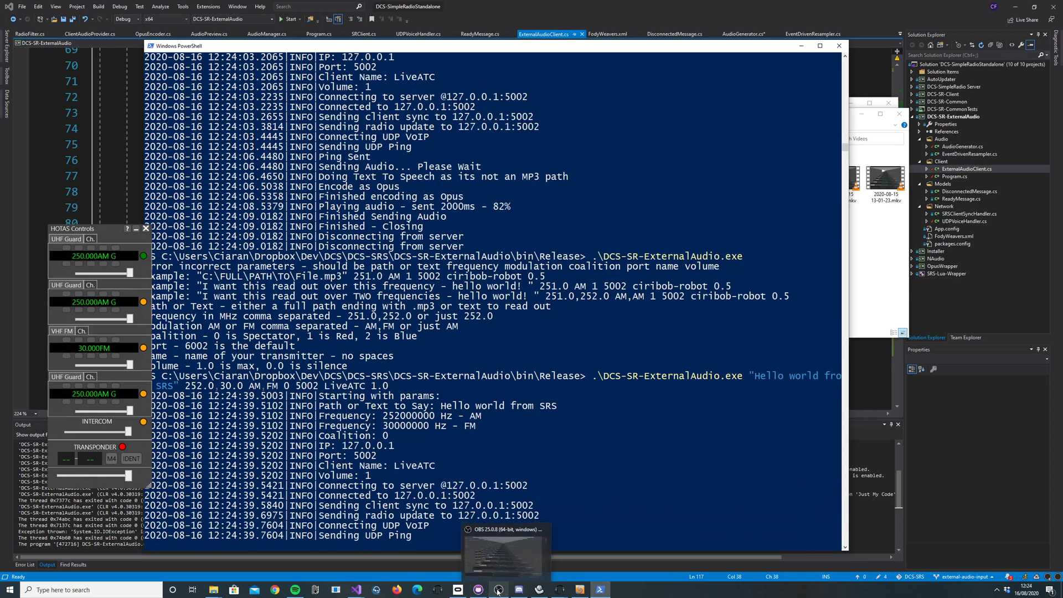